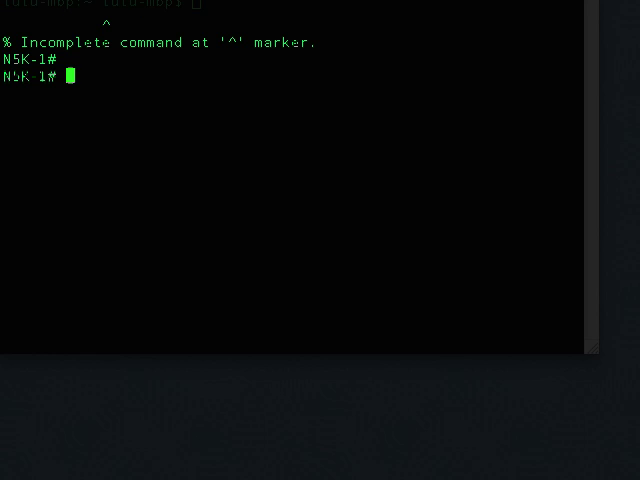
Inspect mgmt0, then assign it IP address 172.16.165.36/24.
text(show int m0)
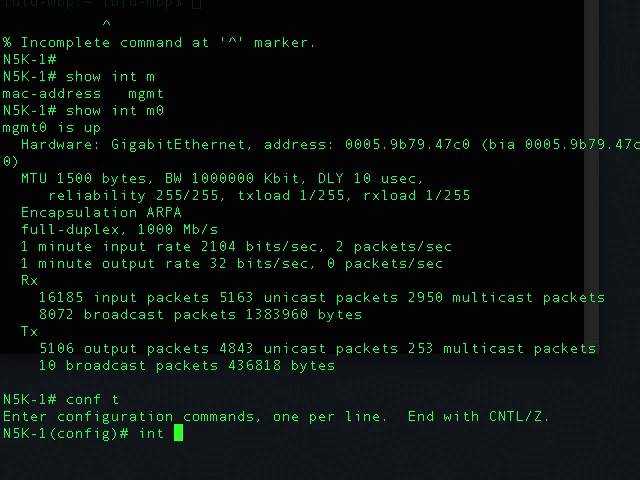
text(mgmt 0)
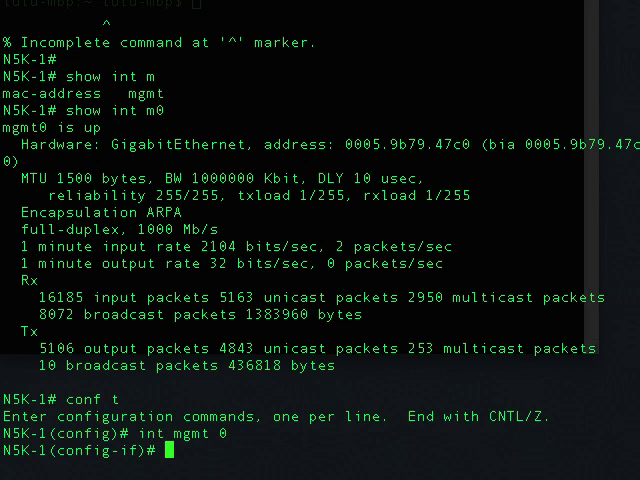
text(ip address)
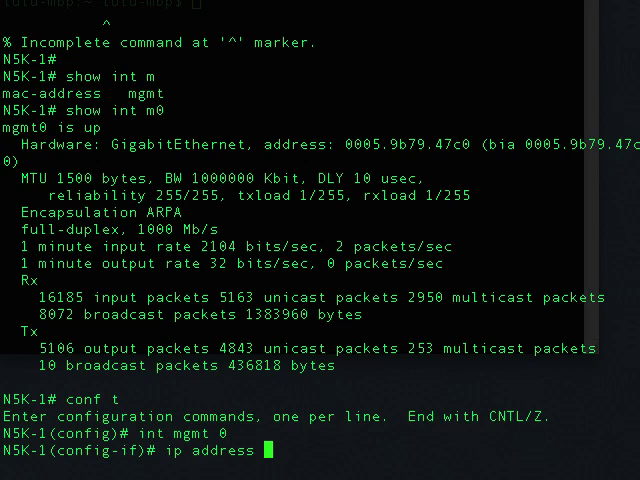
text(172)
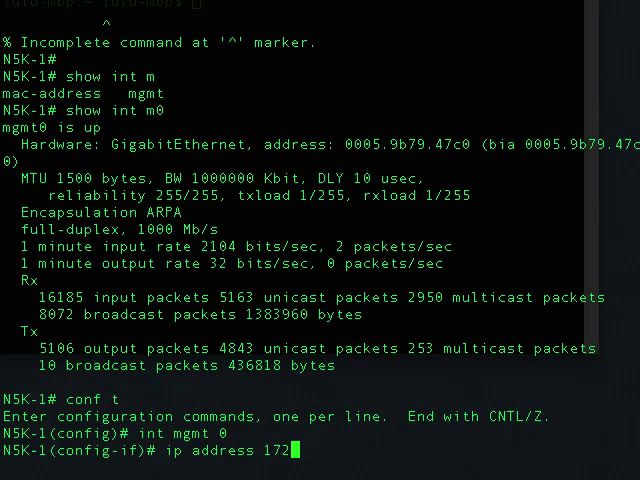
text(.16.165)
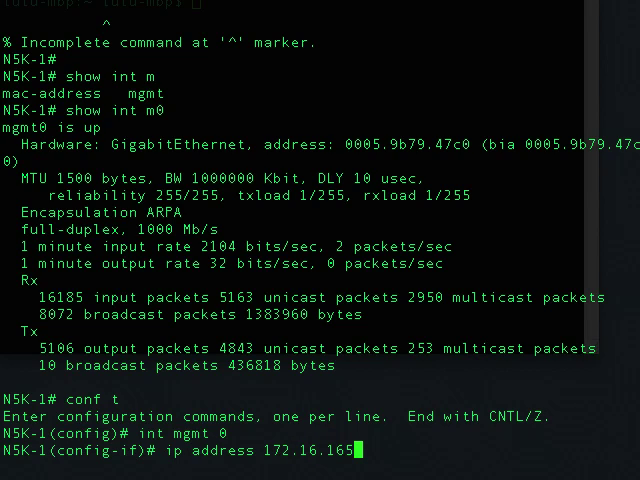
text(36/24)
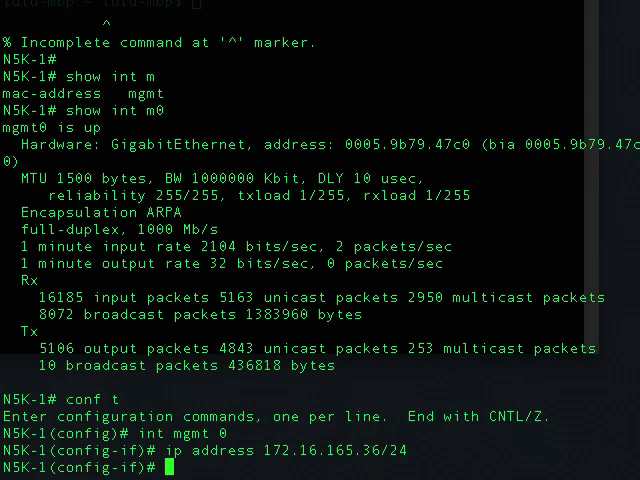
text(ex)
text(ip)
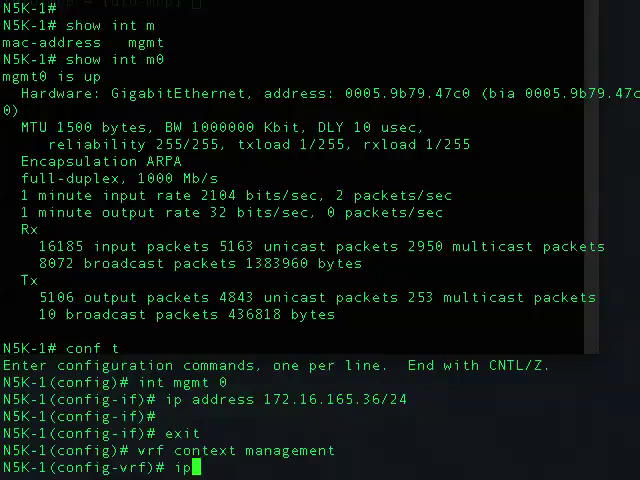
Add a default route 0.0.0.0/0 via 172.16.165.2 in the management VRF.
text(route 0.0.)
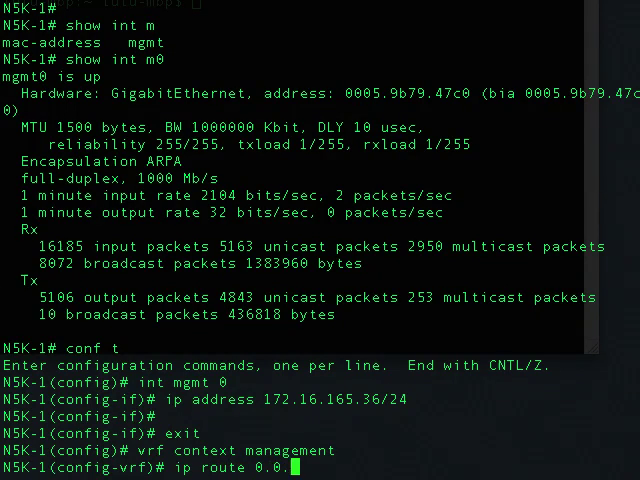
text(0.0/0)
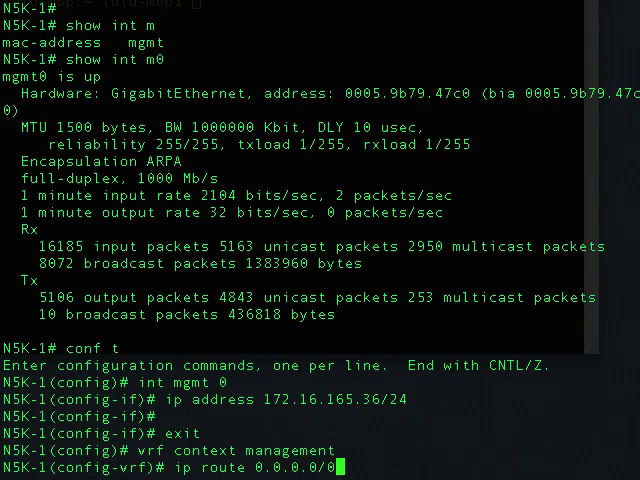
text(172.16.165.2)
text(exit)
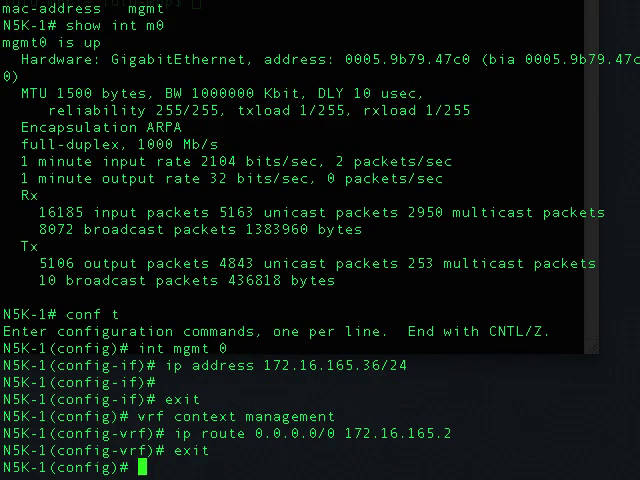
Ping 171.69.89.47 through the management VRF.
text(pi)
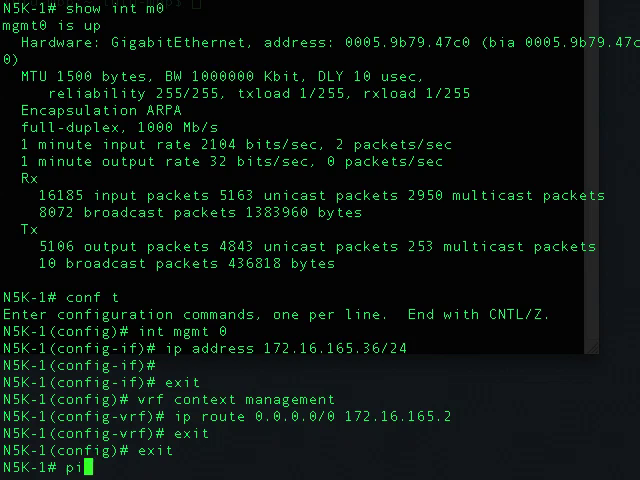
text(ng 171.)
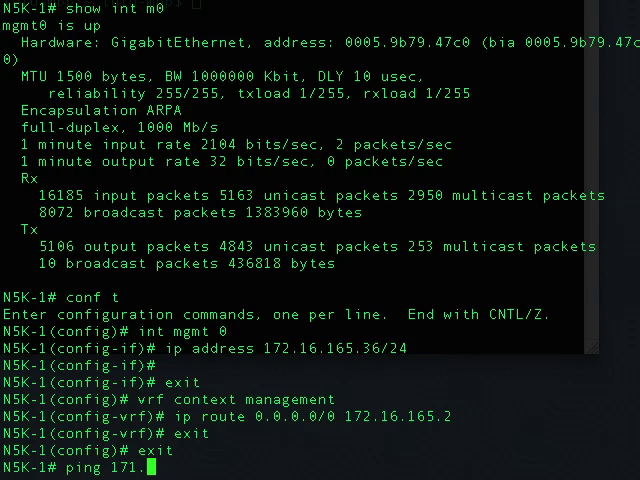
text(69.89.4)
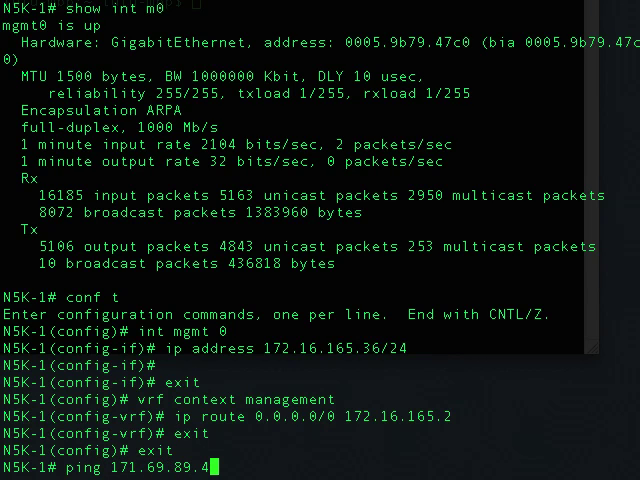
text(7)
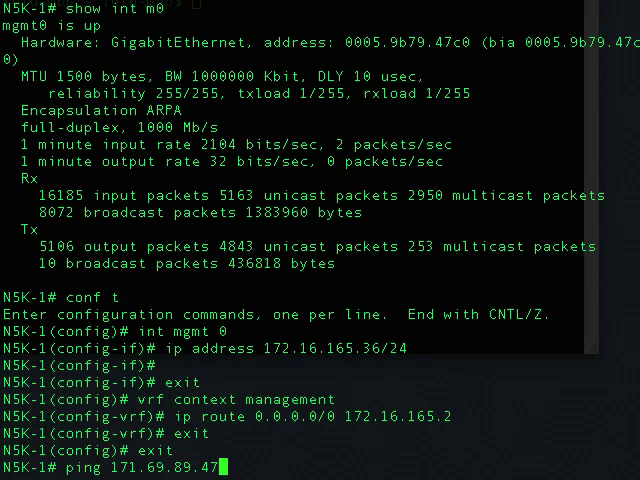
text(vrf)
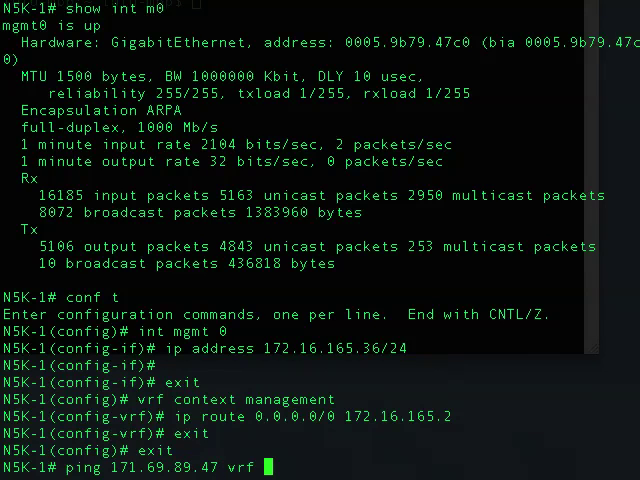
text(ma)
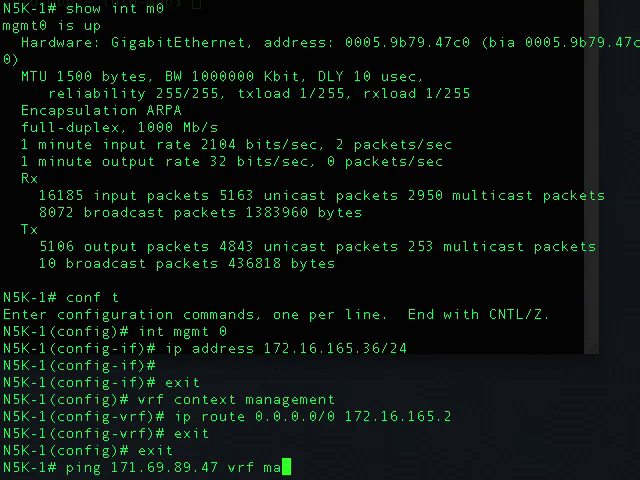
text(nagement)
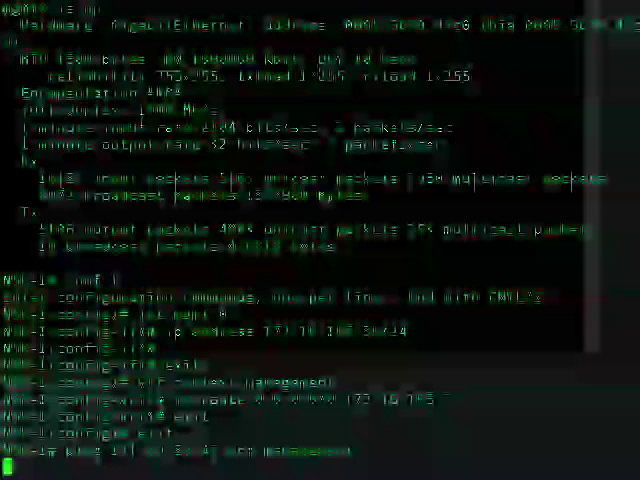
key(Return)
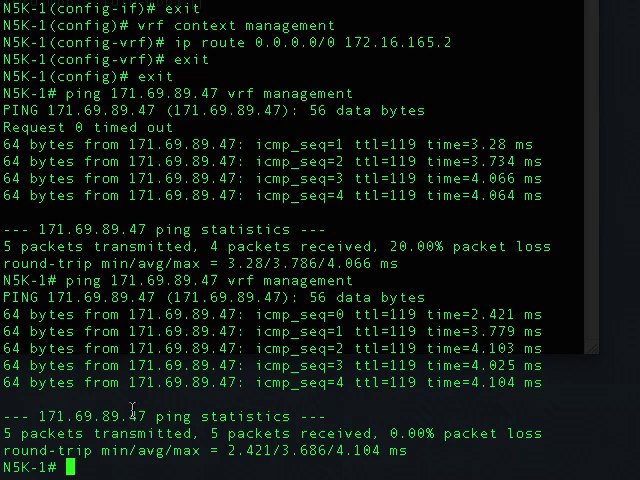
Enable feature telnet and show mgmt0's running configuration.
text(conf t)
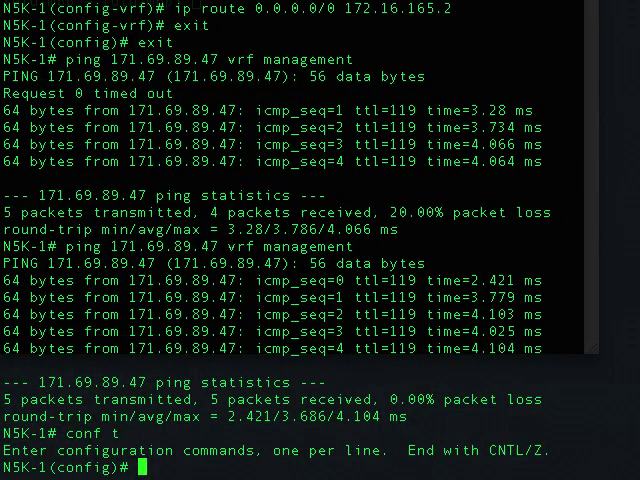
text(f)
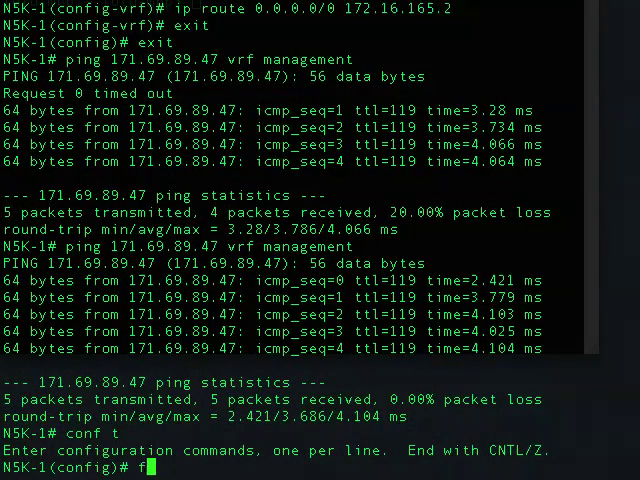
text(eature telnet)
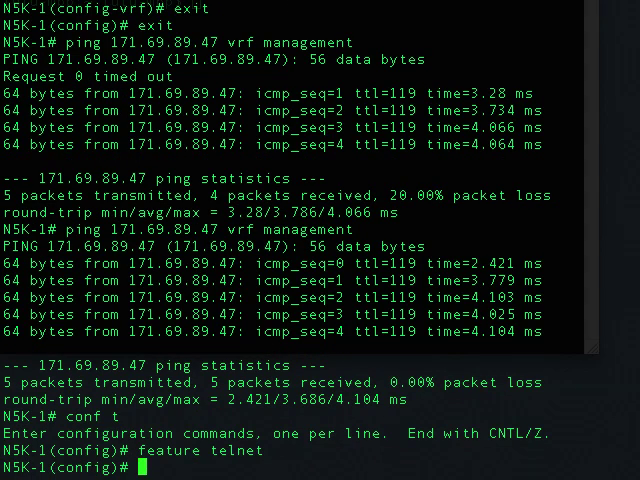
text(sh run int mgmt 0)
text(pi)
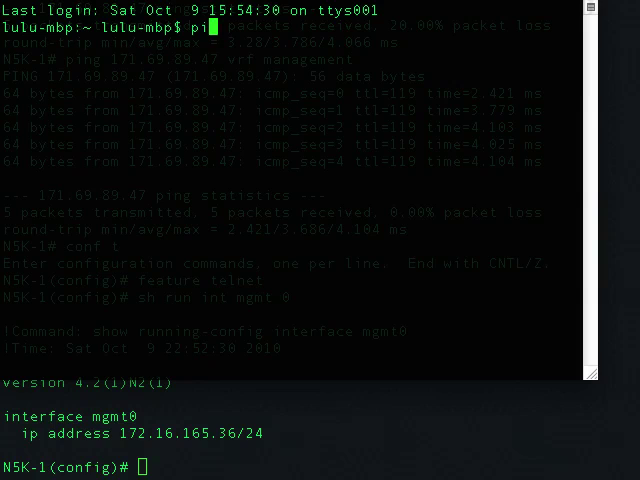
From the Mac, ping 172.16.165.36 and then try telnet to it.
text(ng 17)
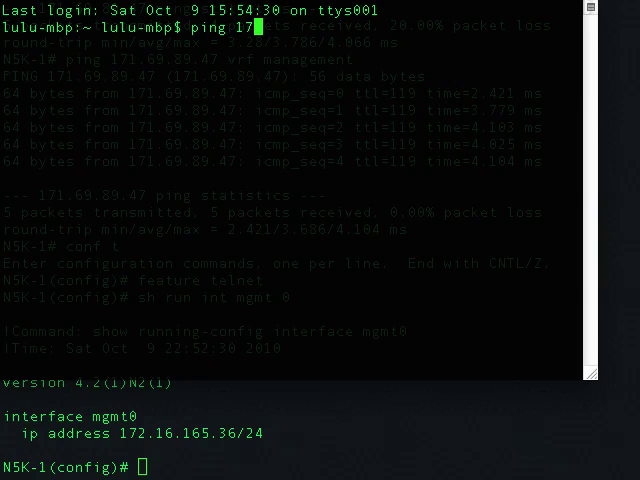
text(2.16.165.36)
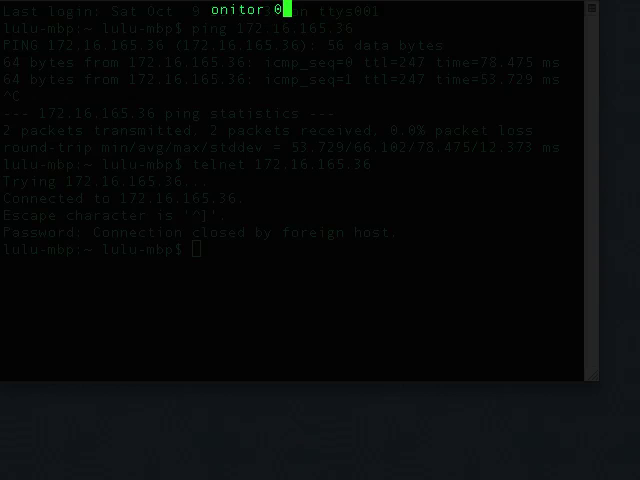
Check the running config and remove mgmt0's IP address with 'no ip address'.
text(sh run int mgmt 0)
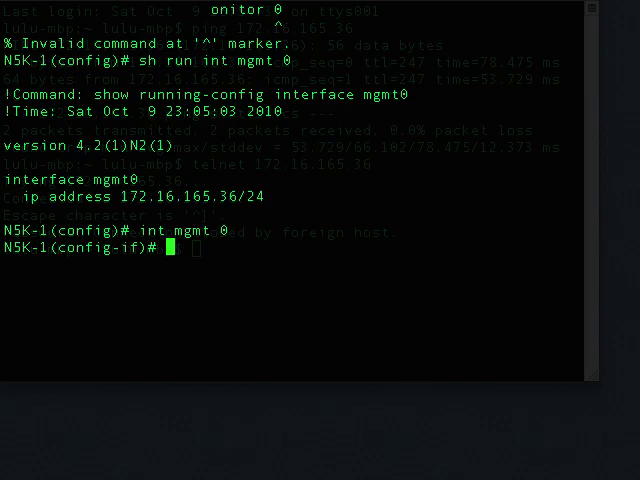
text(no)
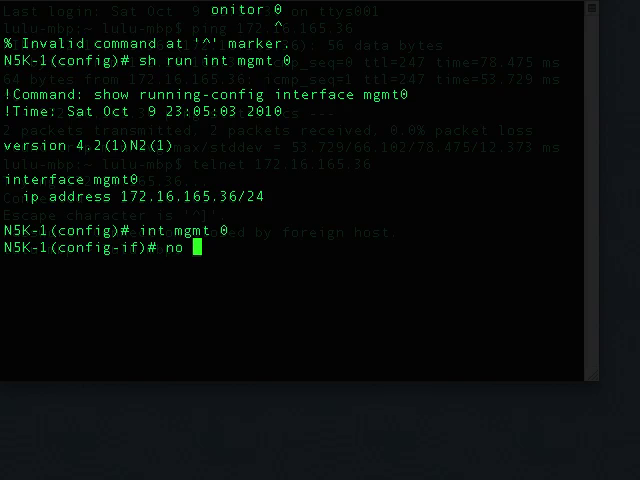
text(ip address)
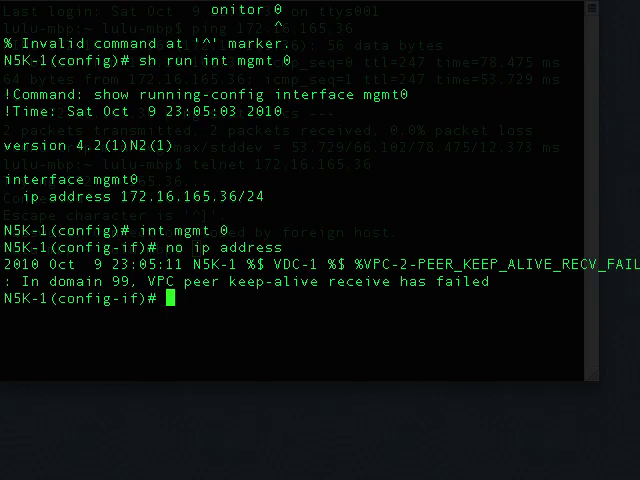
Delete the management VRF default route 0.0.0.0/0 via 172.16.165.2.
text(vrf context)
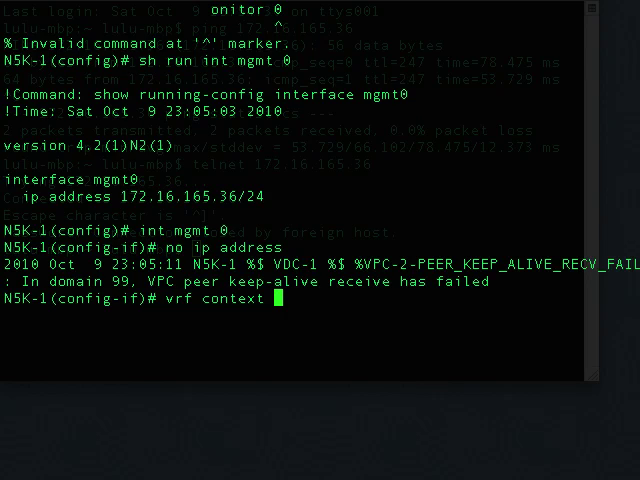
text(management)
text(no ip route 0.0.0.0/0 172.)
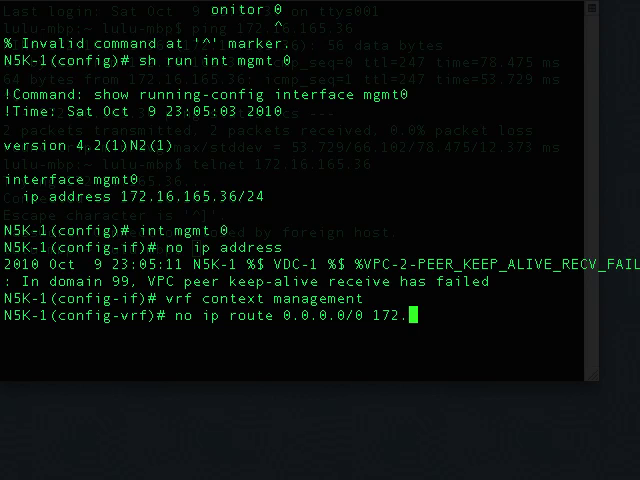
text(16.165.2)
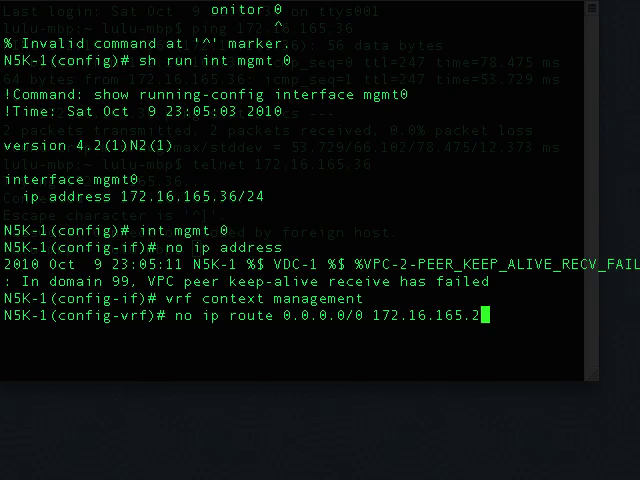
text(eature)
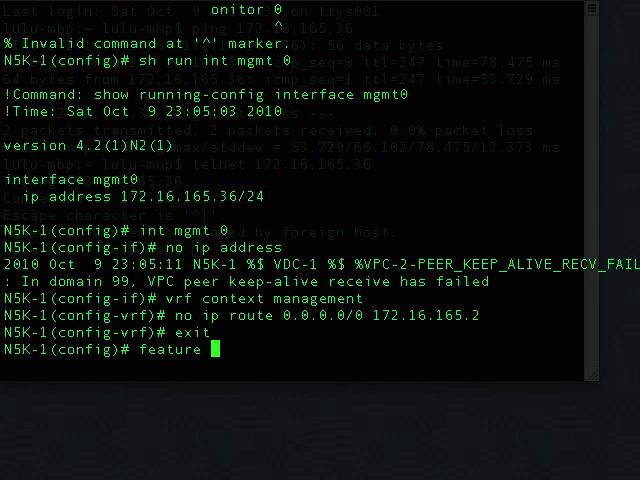
Enable interface-vlan and bring up interface VLAN 999 with 172.16.165.36/24.
text(interface-vlan)
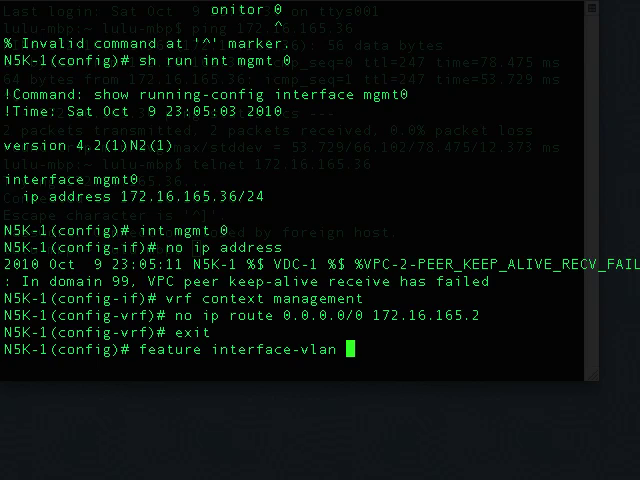
text(int v)
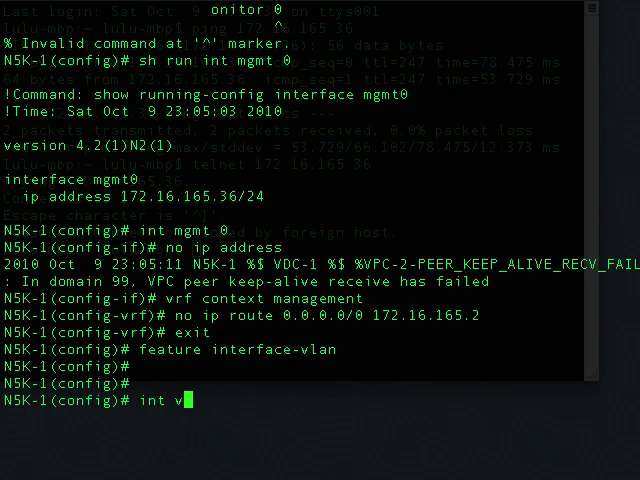
text(lan 999)
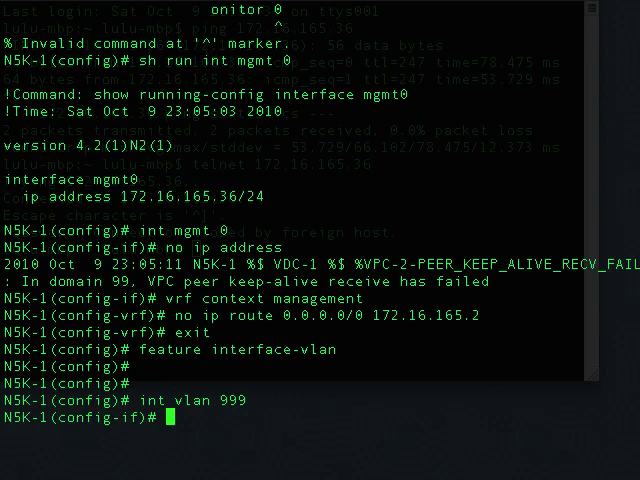
text(ip address 1)
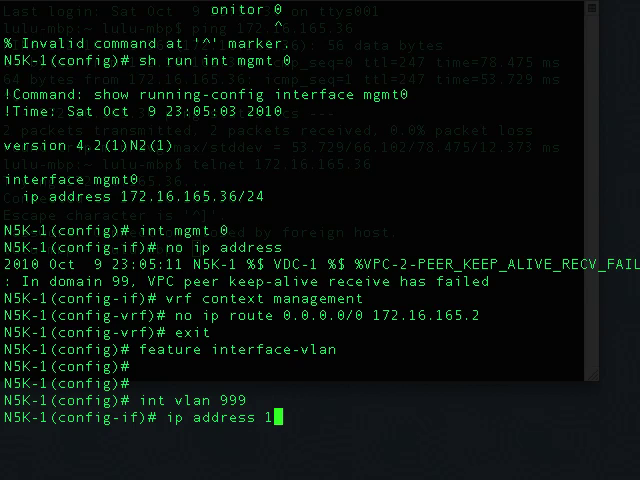
text(72.16.)
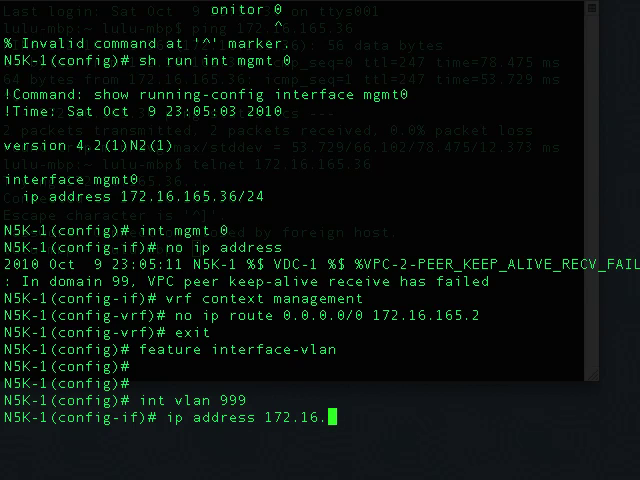
text(165.)
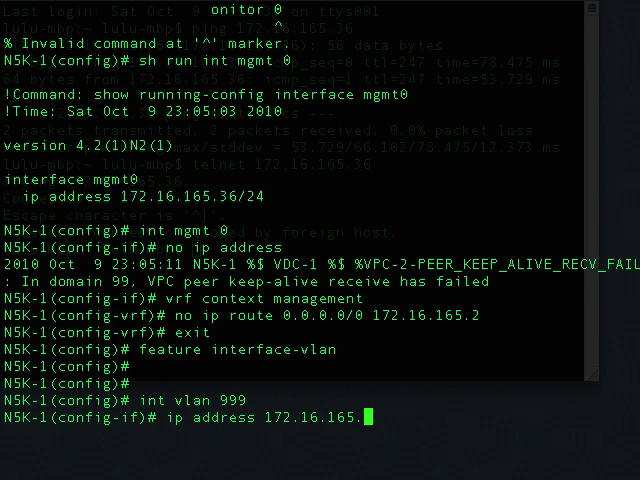
text(36/24)
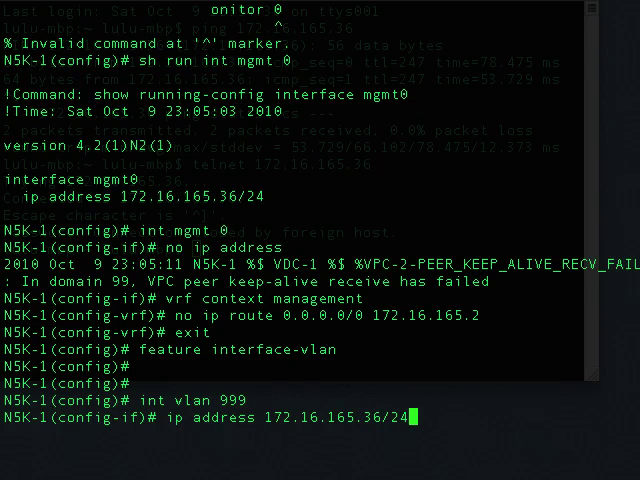
text(no shut)
text(vr)
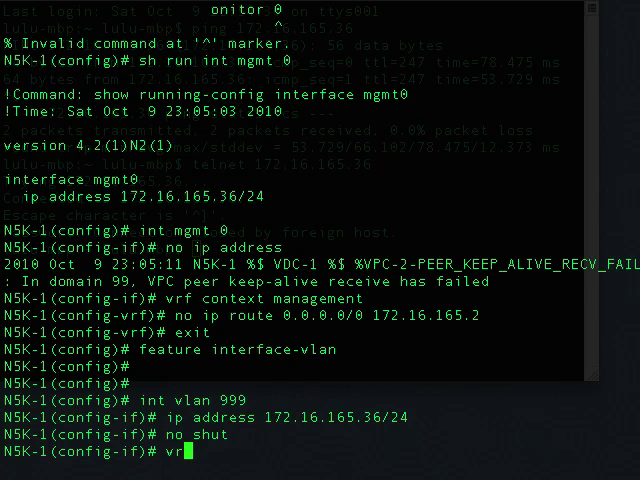
text(exit)
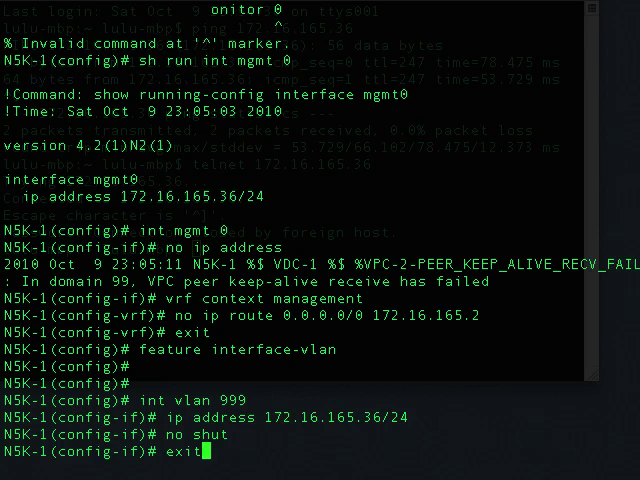
text(vlan 999)
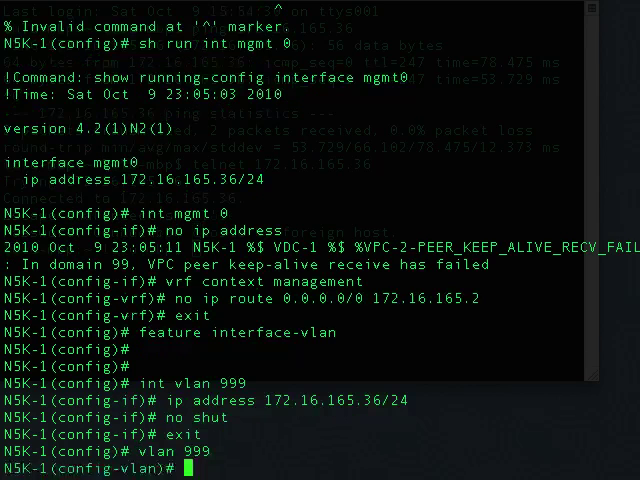
Leave VLAN 999, enter the default VRF context, and begin route 0.0.0.0/0.
text(exit)
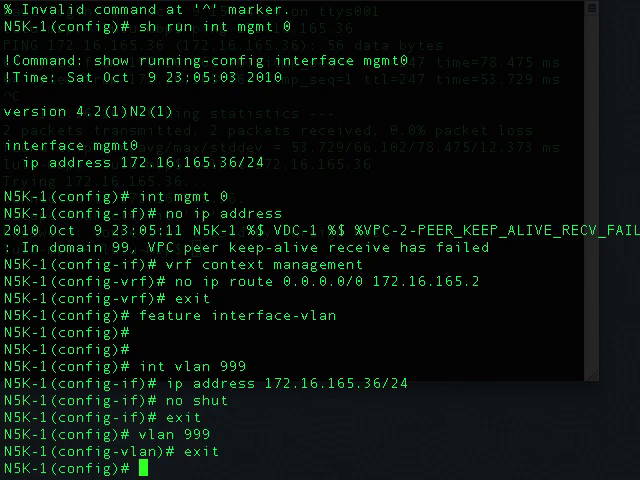
text(v)
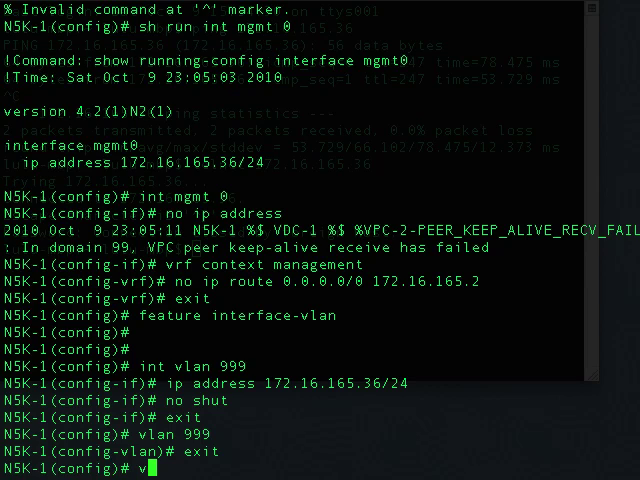
text(rf context default)
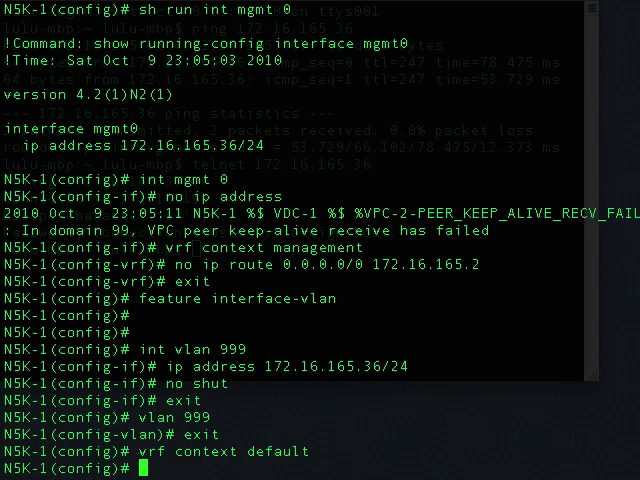
text(ip)
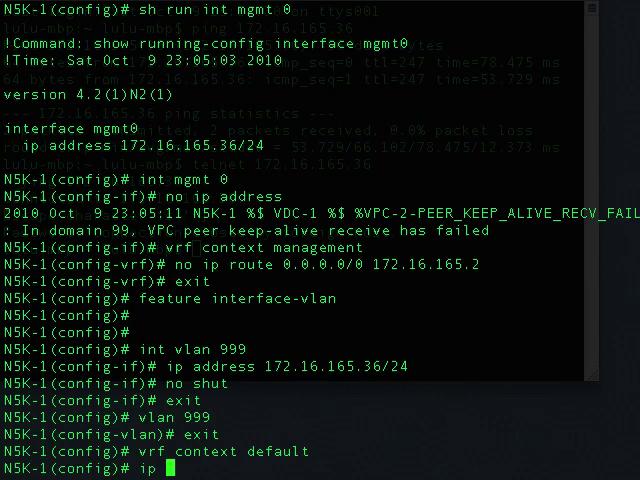
text(route 0.0.0.0/)
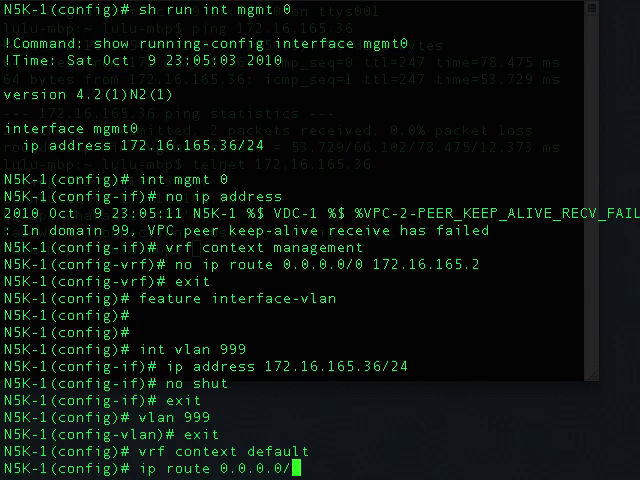